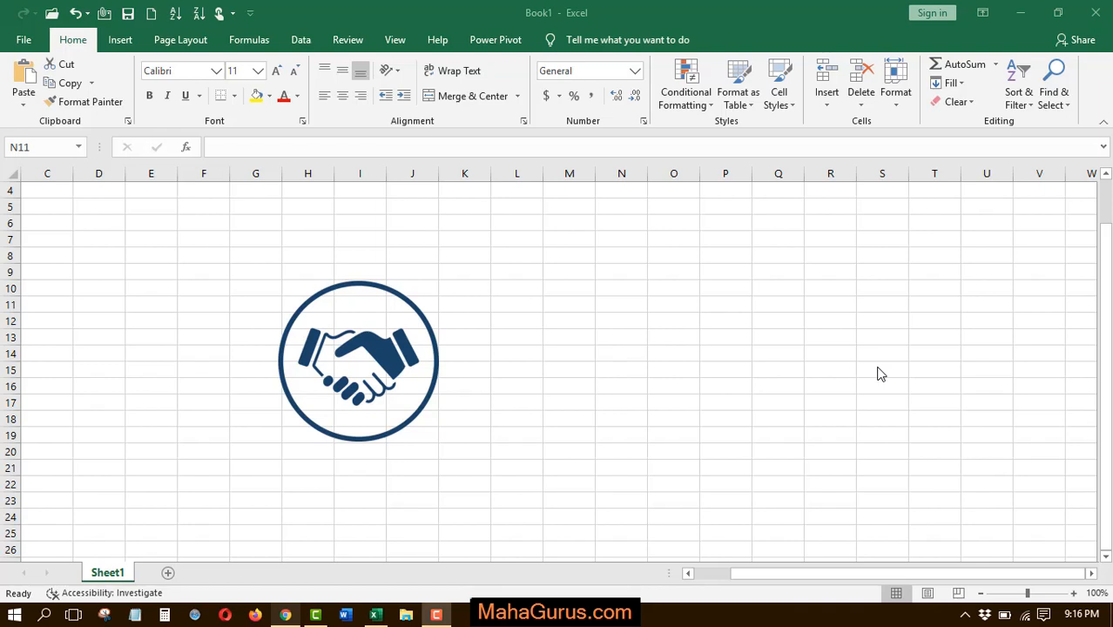
pyautogui.moveTo(613, 397)
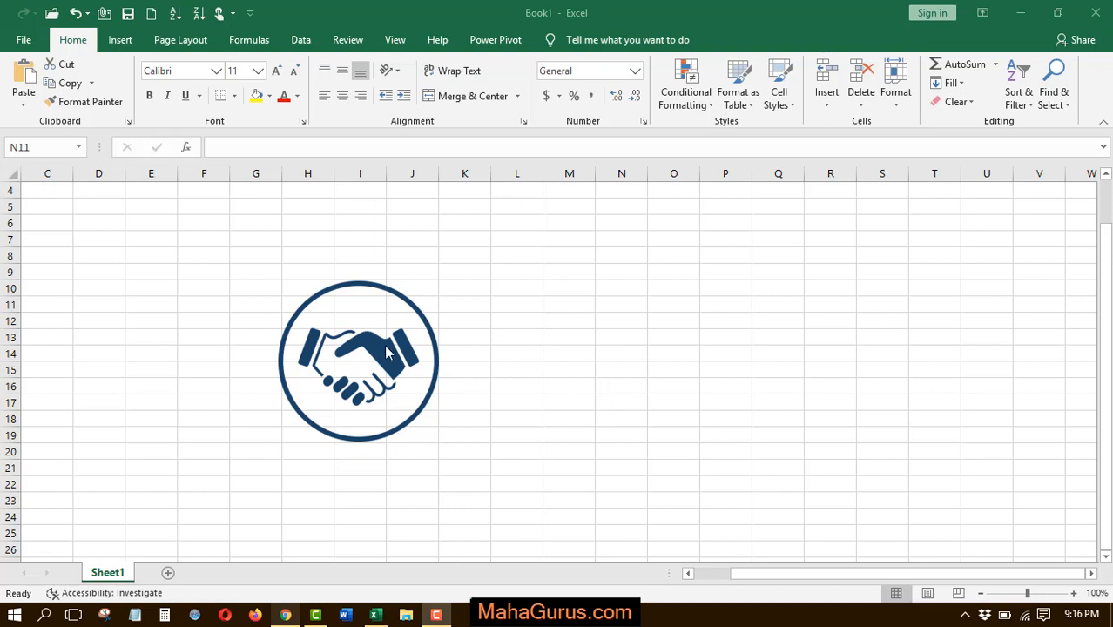
# Step: Preview the handshake picture as a Vertical Picture List from Picture Layout
pyautogui.click(358, 361)
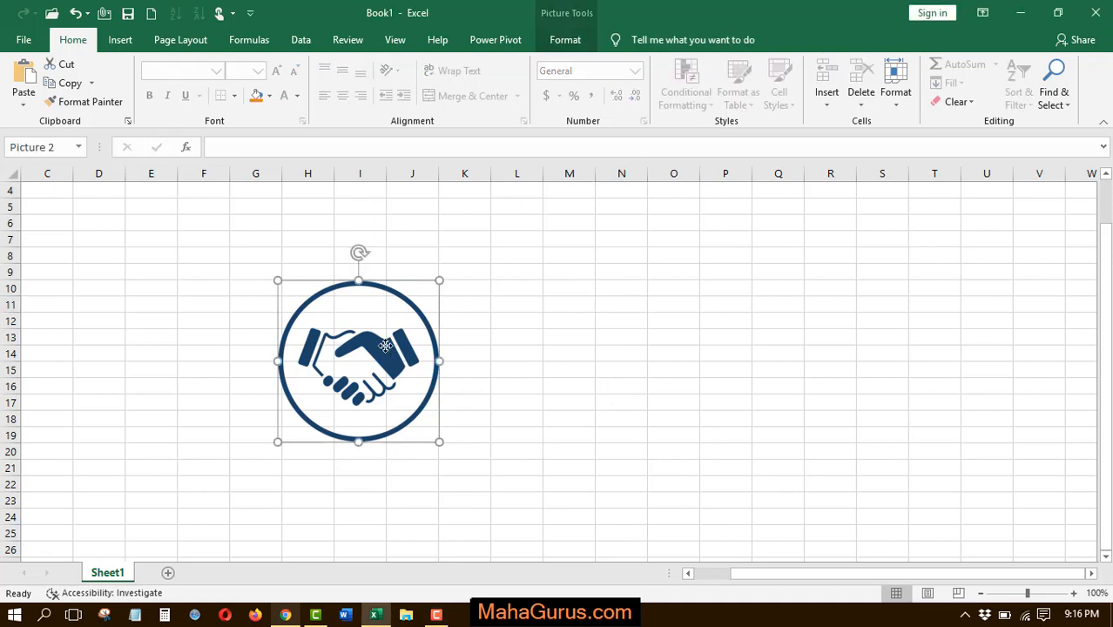
pyautogui.moveTo(564, 39)
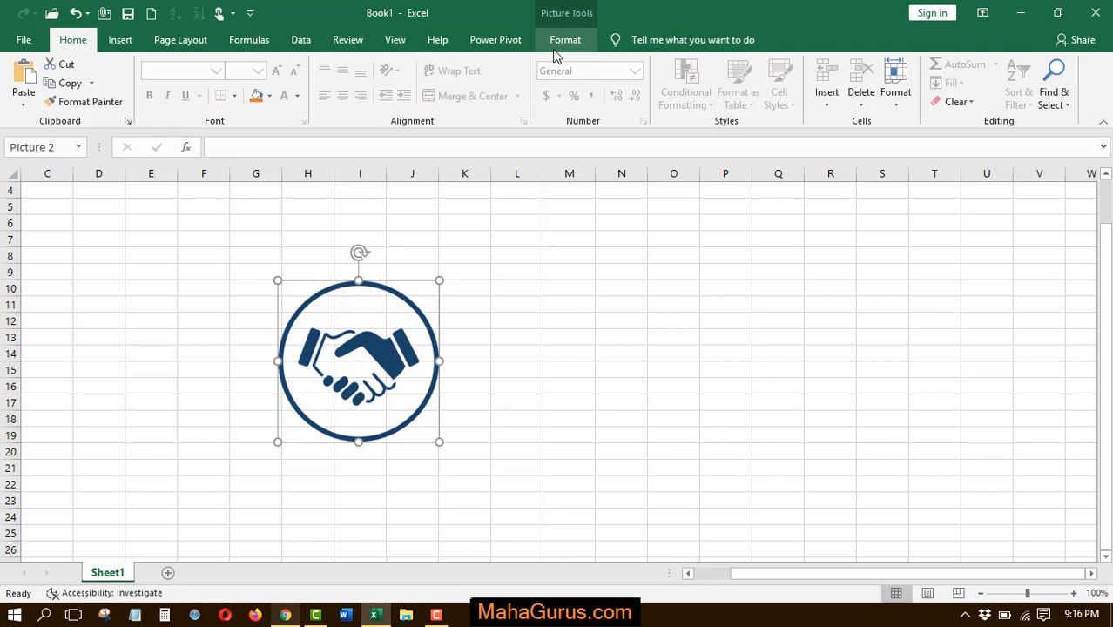
pyautogui.click(565, 39)
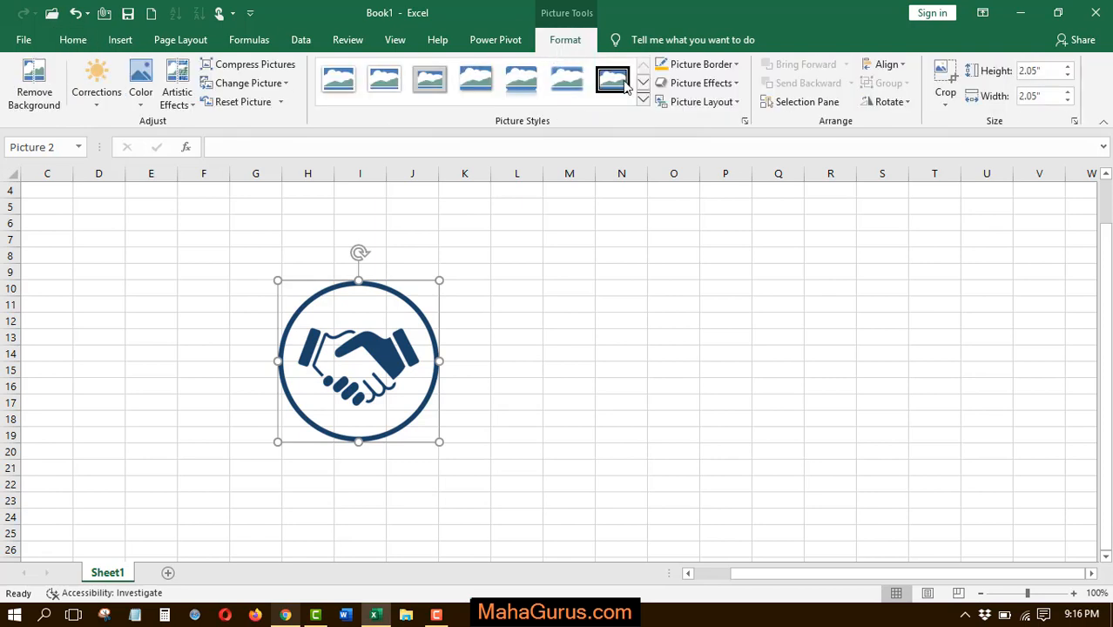
pyautogui.moveTo(701, 101)
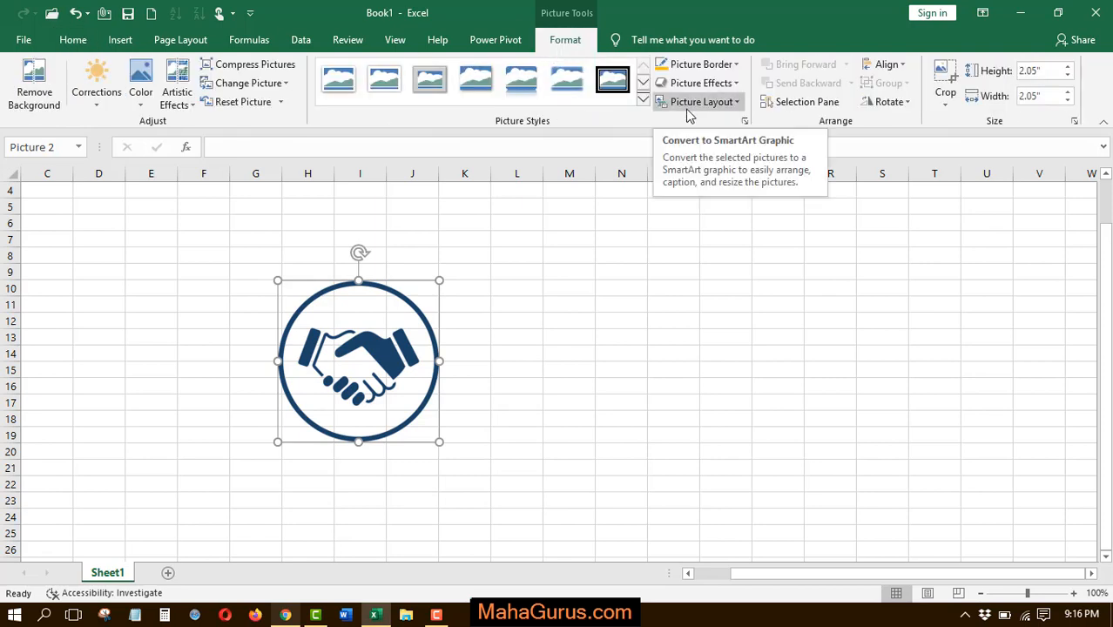
pyautogui.click(702, 101)
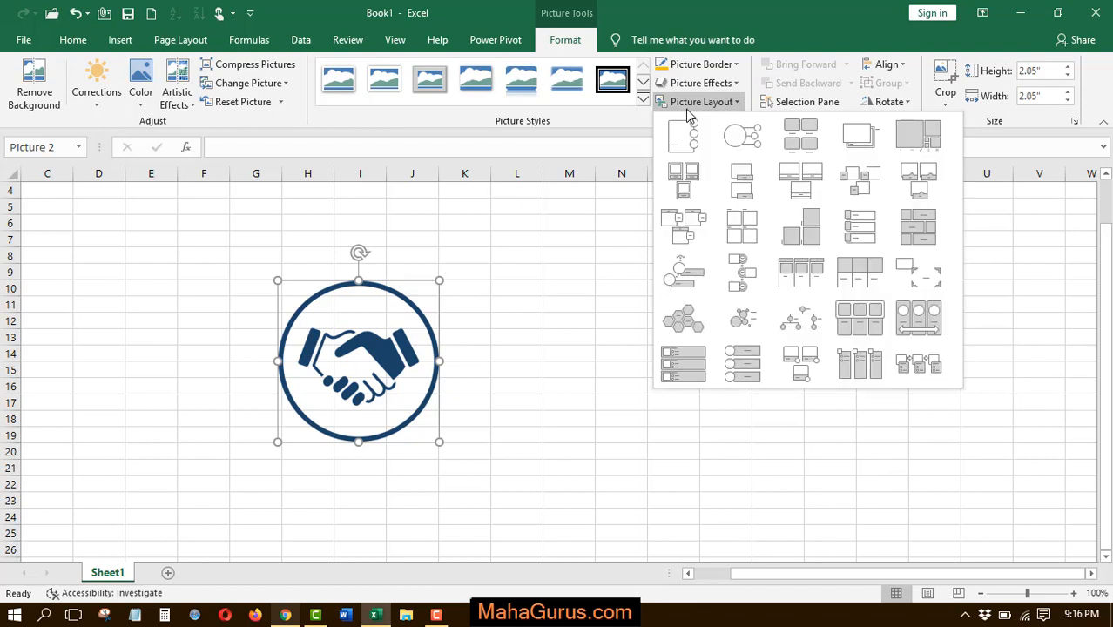
pyautogui.click(683, 363)
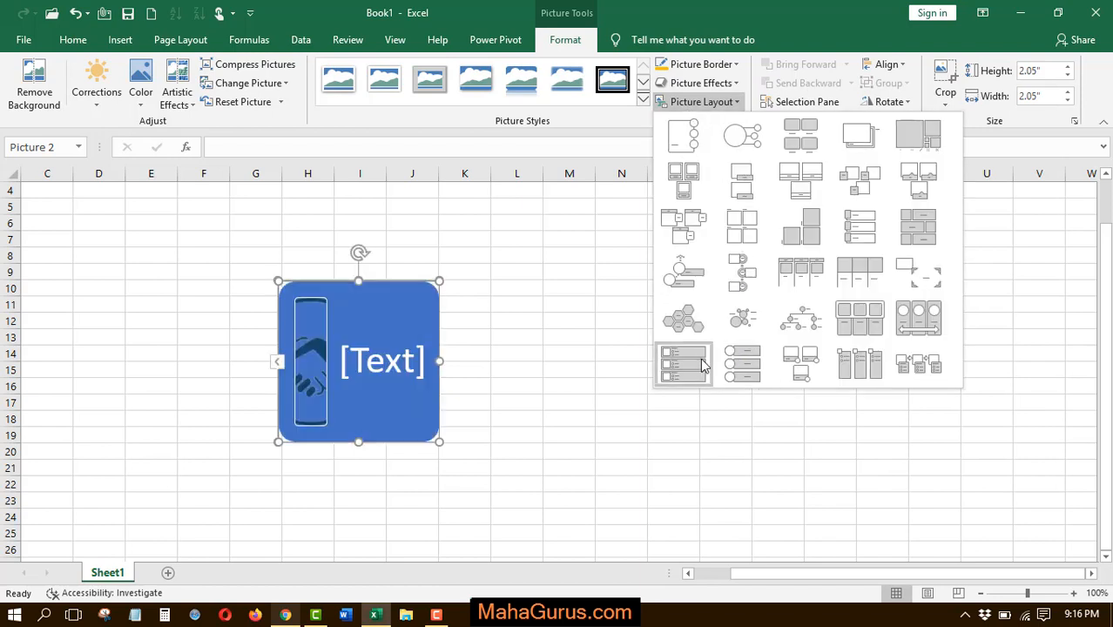
pyautogui.moveTo(684, 363)
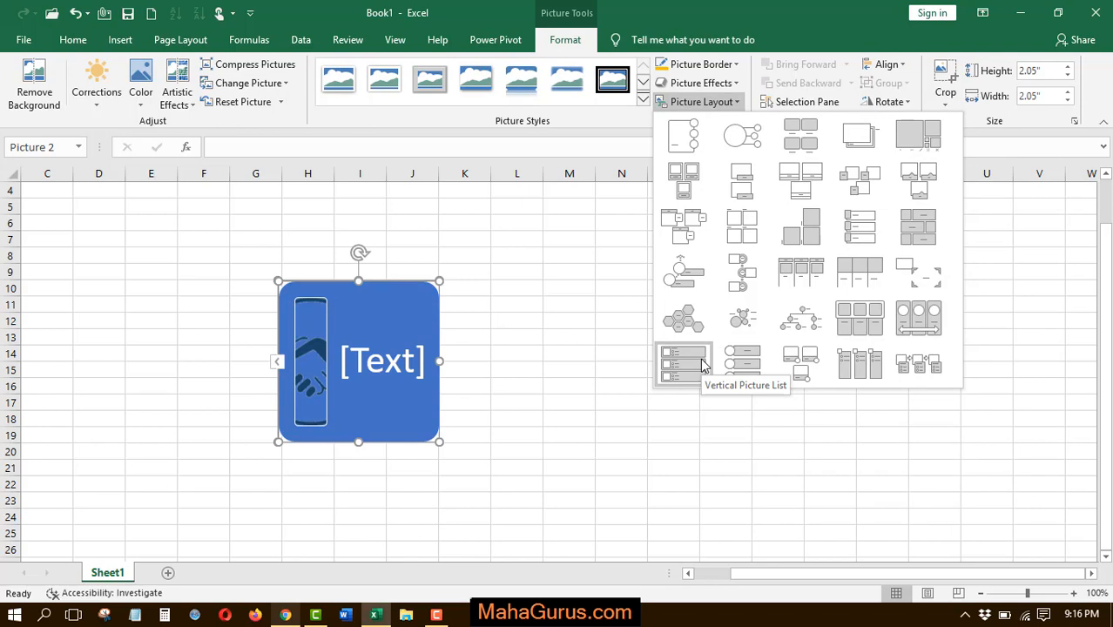
# Step: Apply the Vertical Picture List layout and enter 'qwerty' as its text via the Text Pane
pyautogui.click(683, 364)
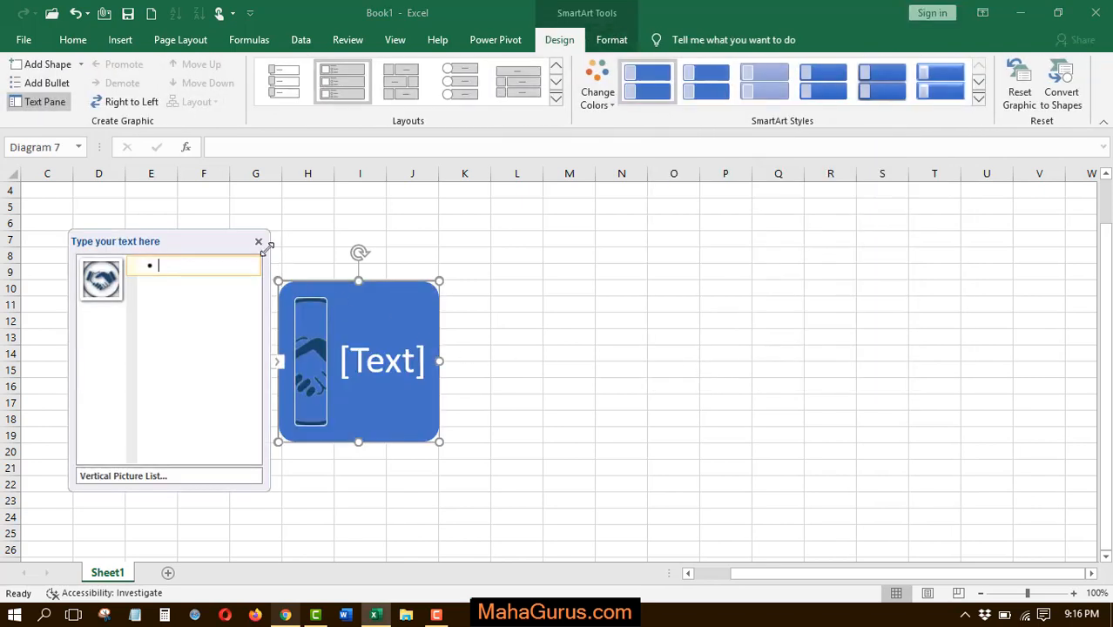
pyautogui.click(258, 241)
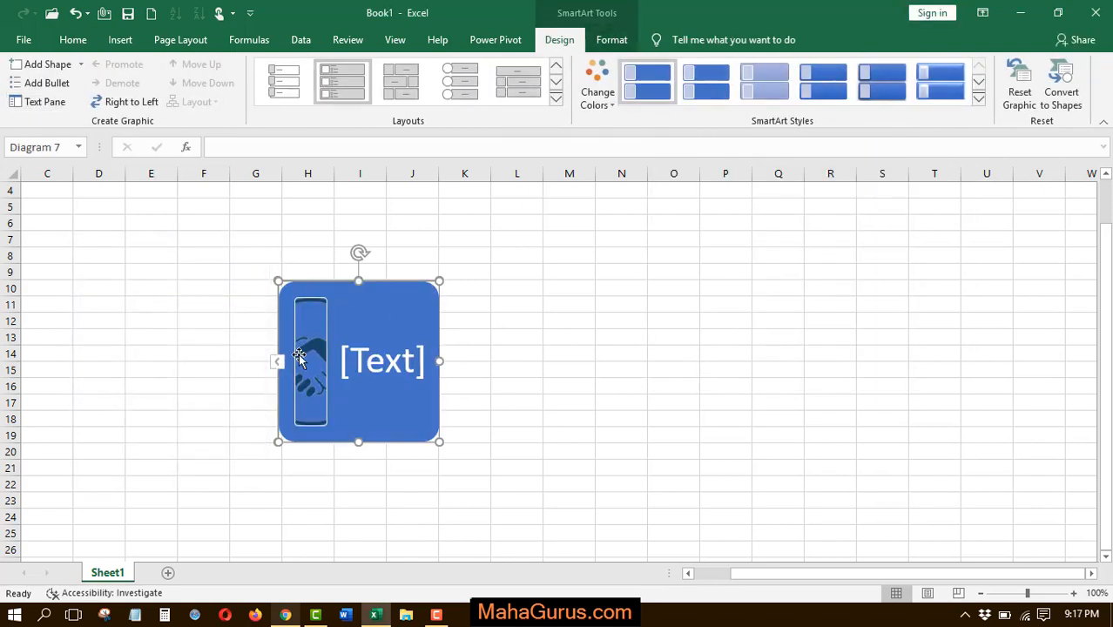
pyautogui.click(45, 102)
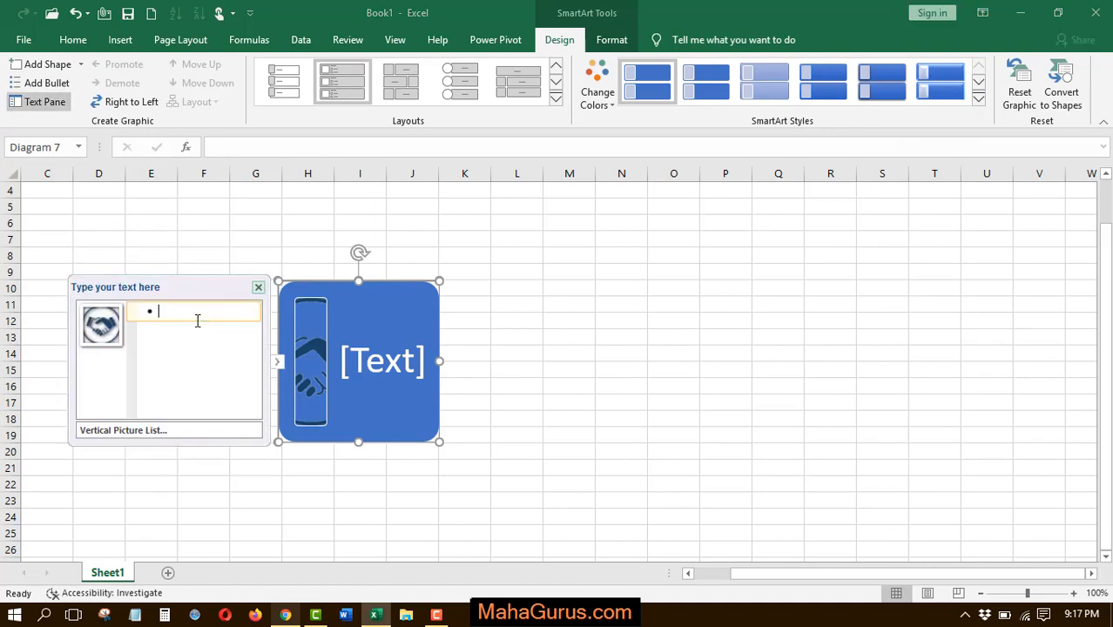
pyautogui.write('qwerty')
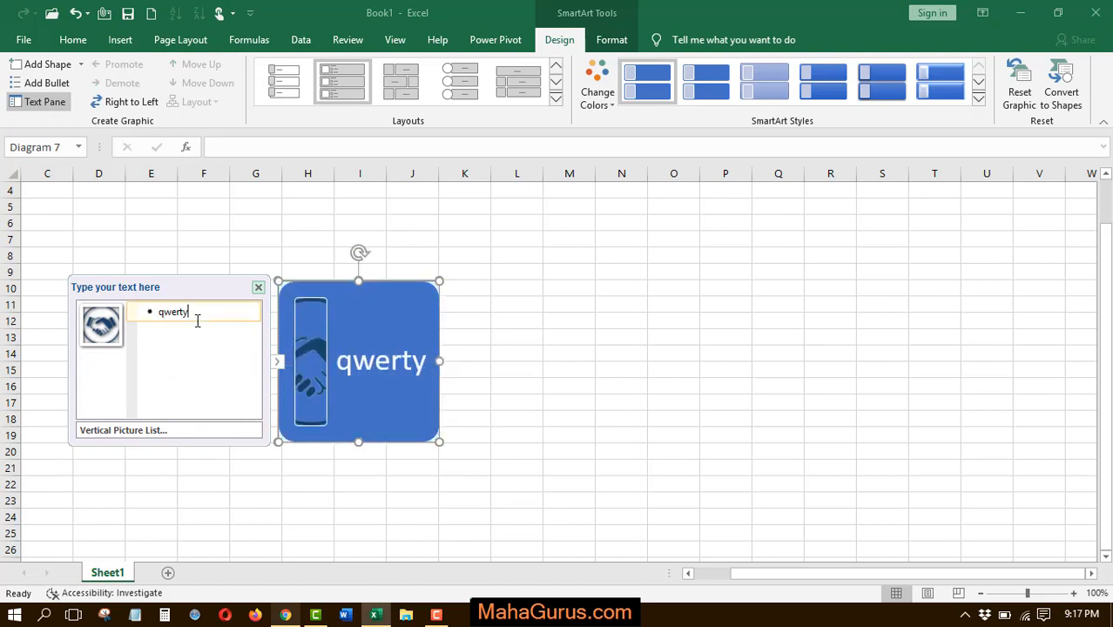
pyautogui.click(259, 287)
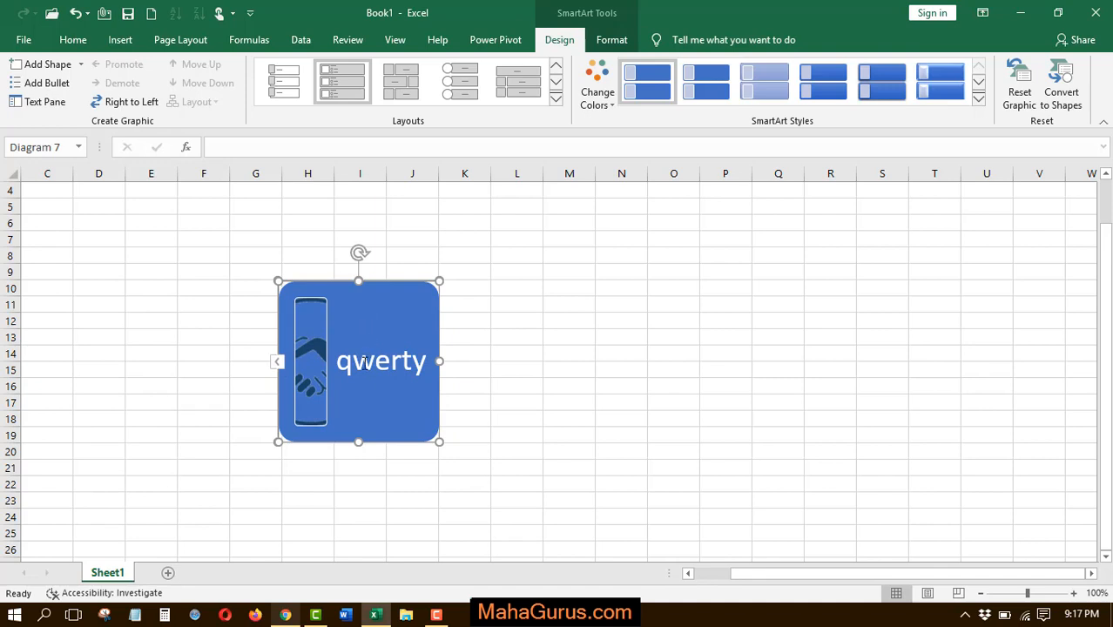
# Step: Retype 'qwerty' in the graphic and change its font colour from white to dark
pyautogui.doubleClick(381, 361)
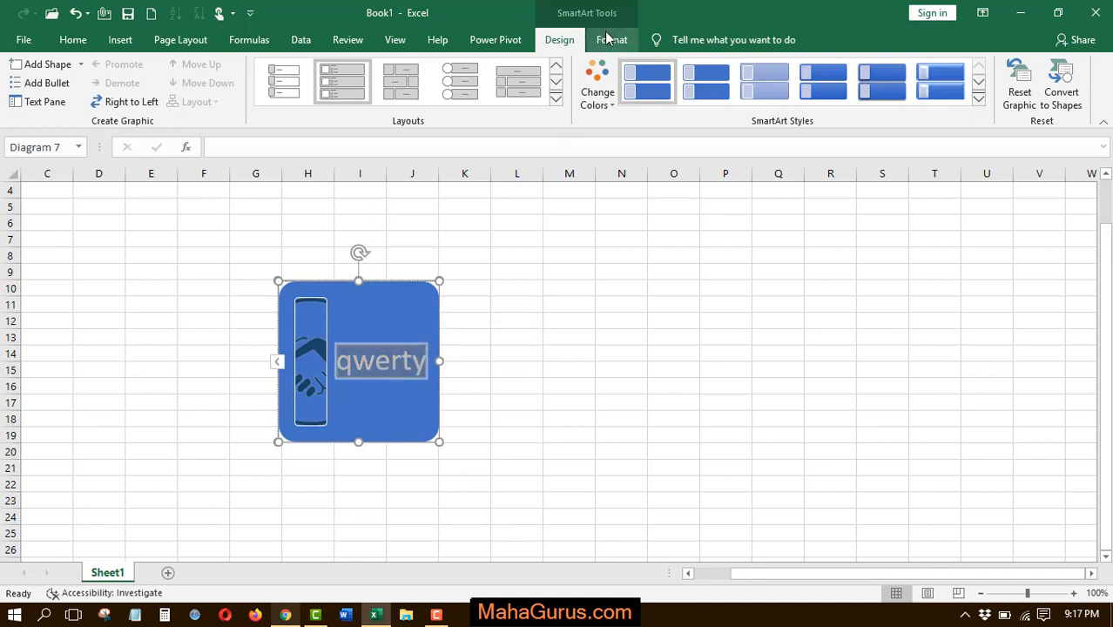
pyautogui.click(611, 40)
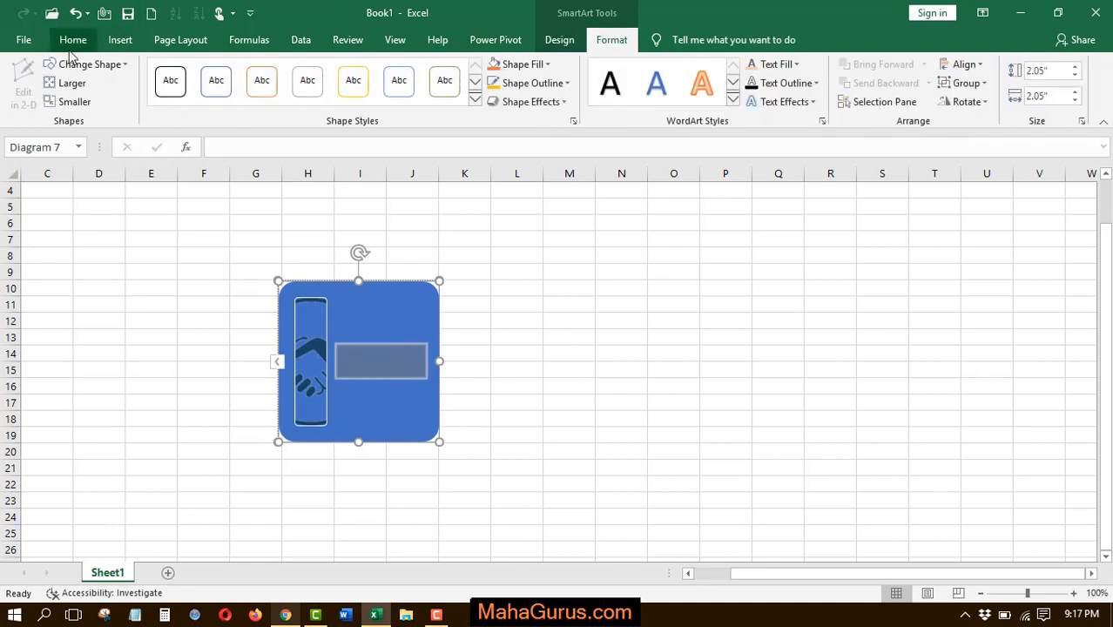
pyautogui.click(73, 40)
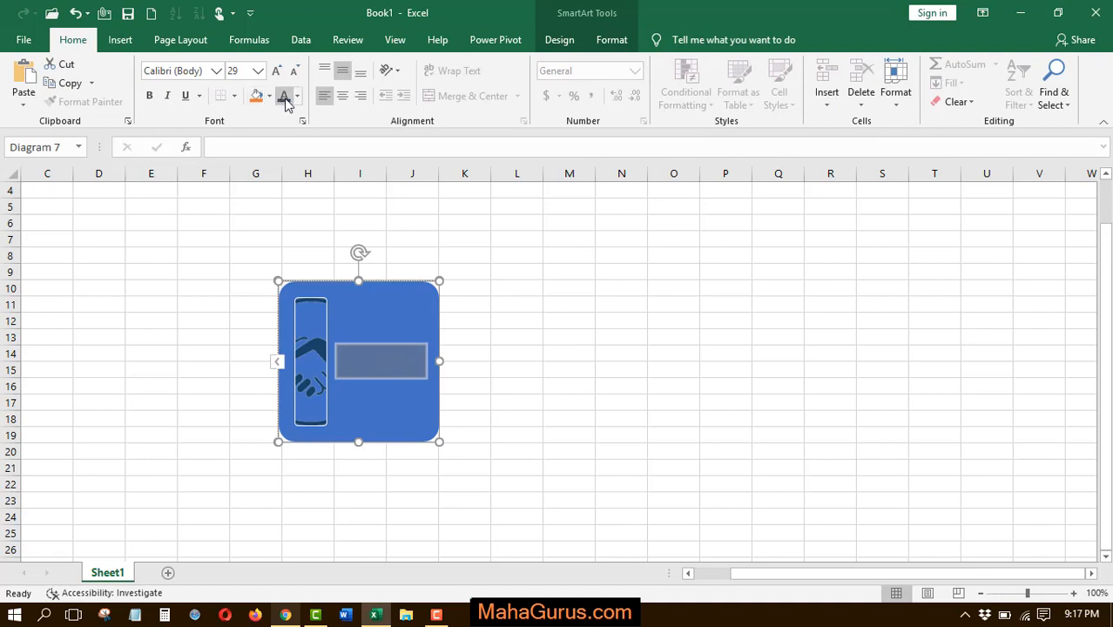
pyautogui.write('qwerty')
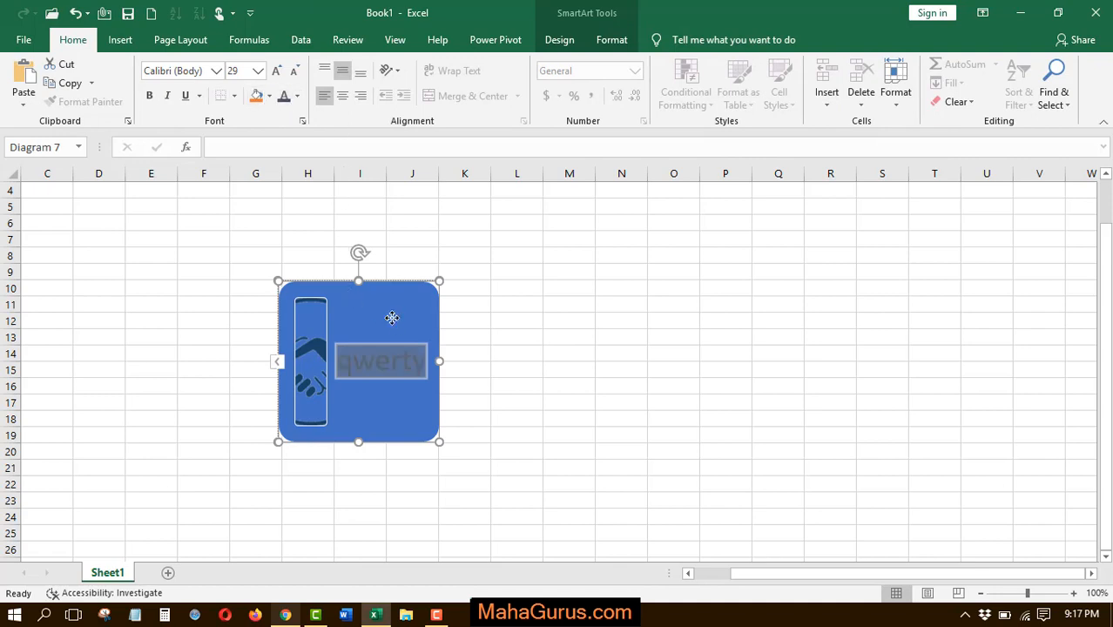
pyautogui.click(311, 362)
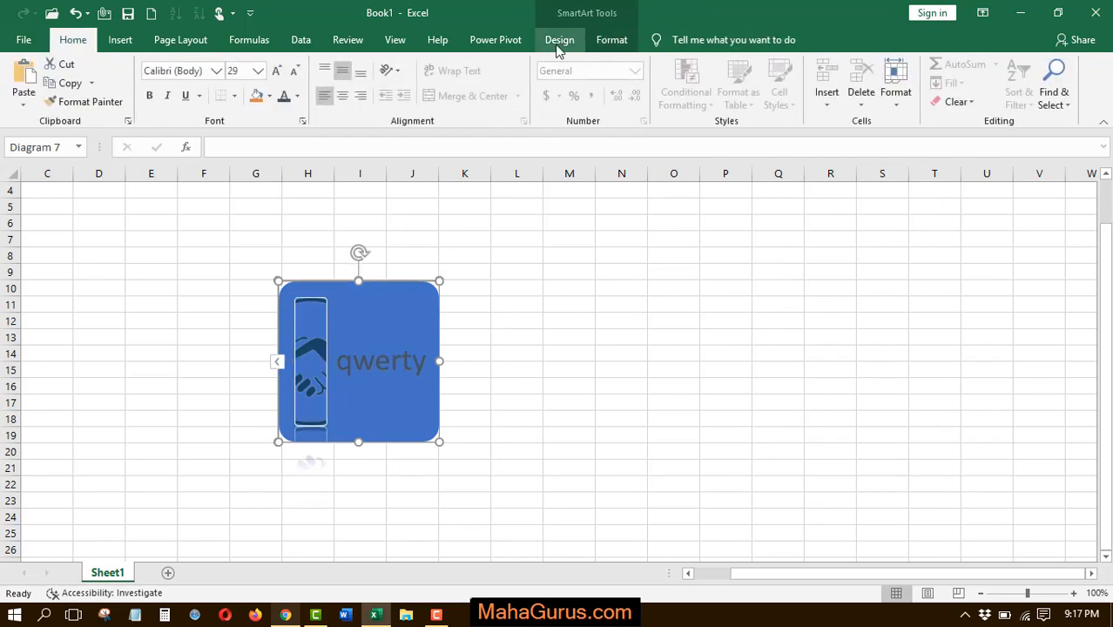
# Step: Apply an orange colour scheme and switch the SmartArt to an arrow list layout
pyautogui.click(559, 40)
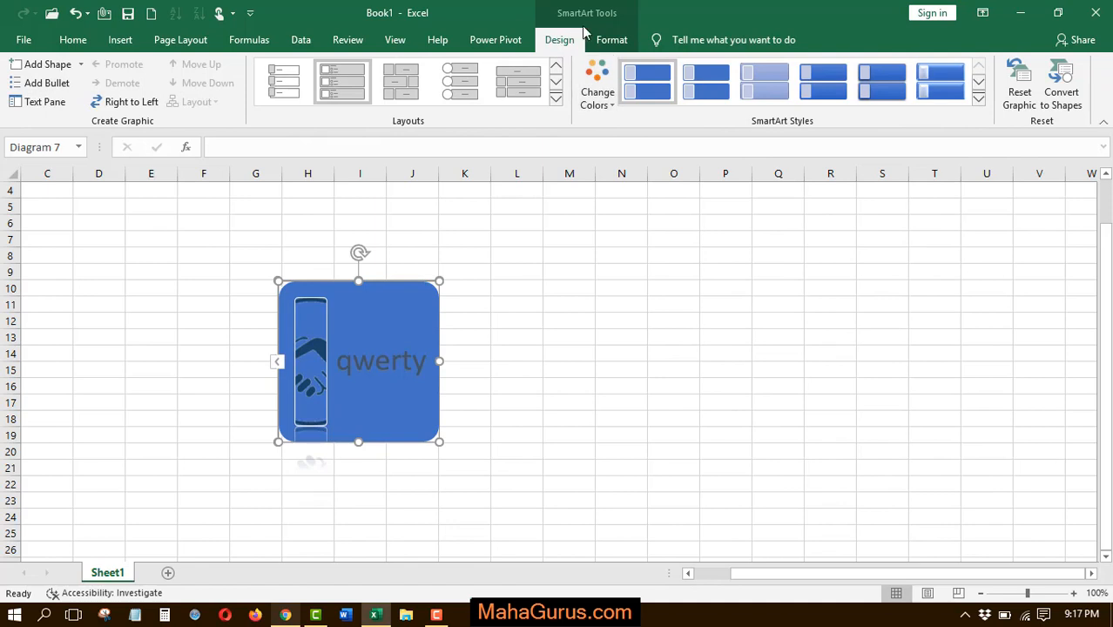
pyautogui.click(597, 83)
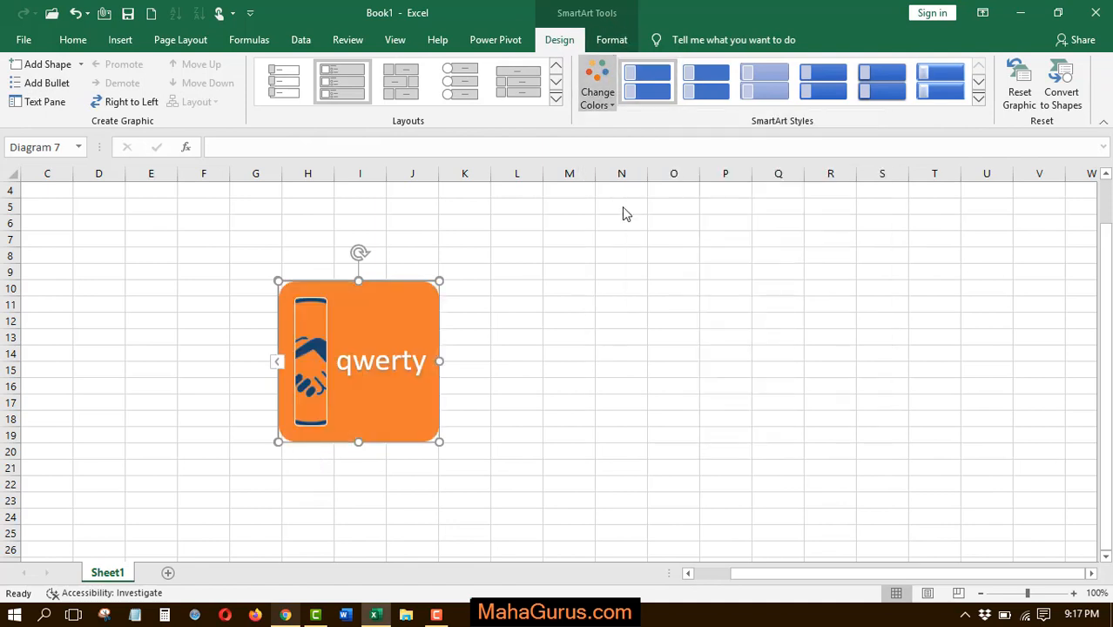
pyautogui.click(556, 98)
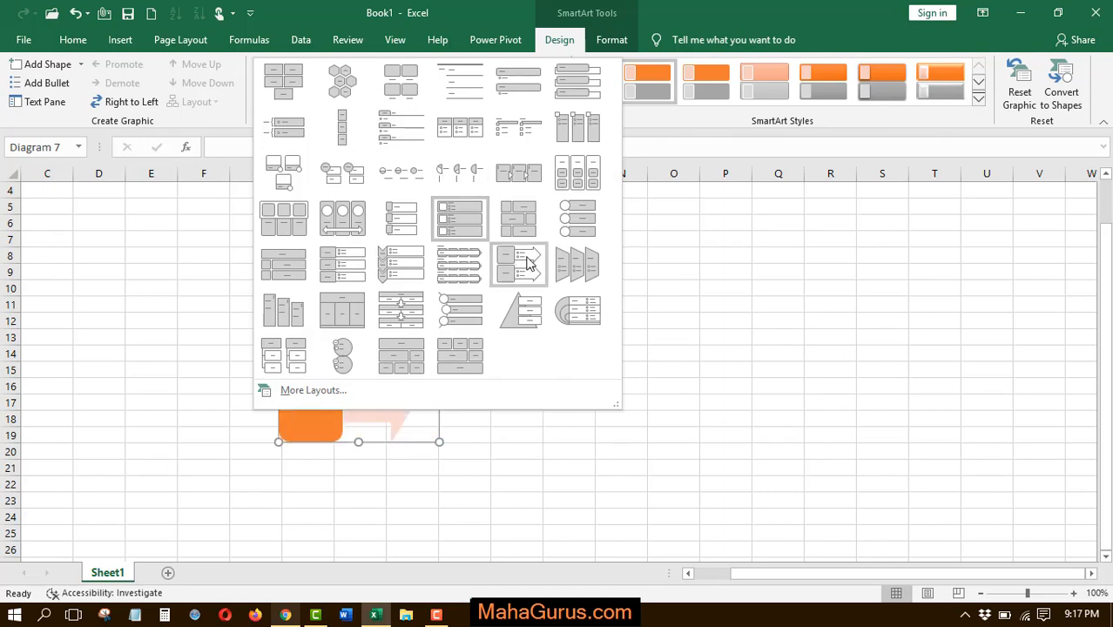
pyautogui.click(568, 369)
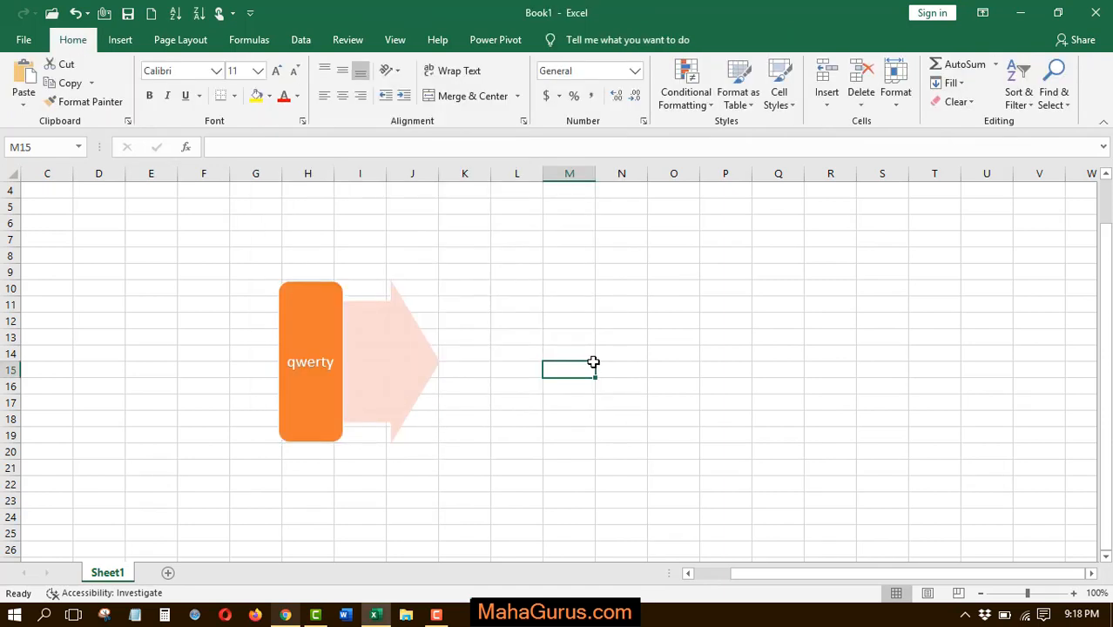